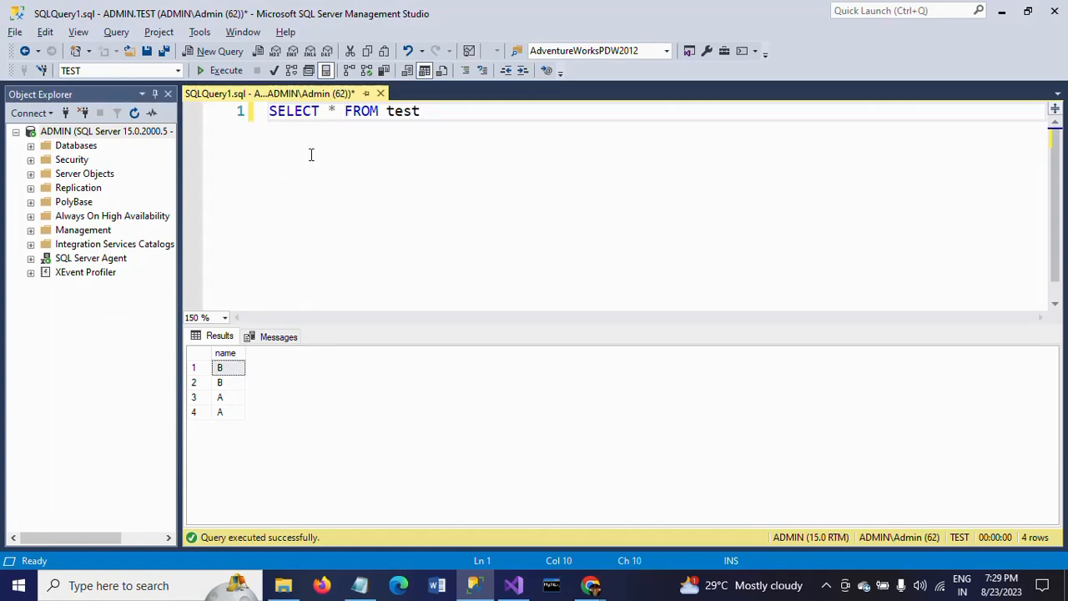
{"action": "mouse_move", "coordinate": [452, 184]}
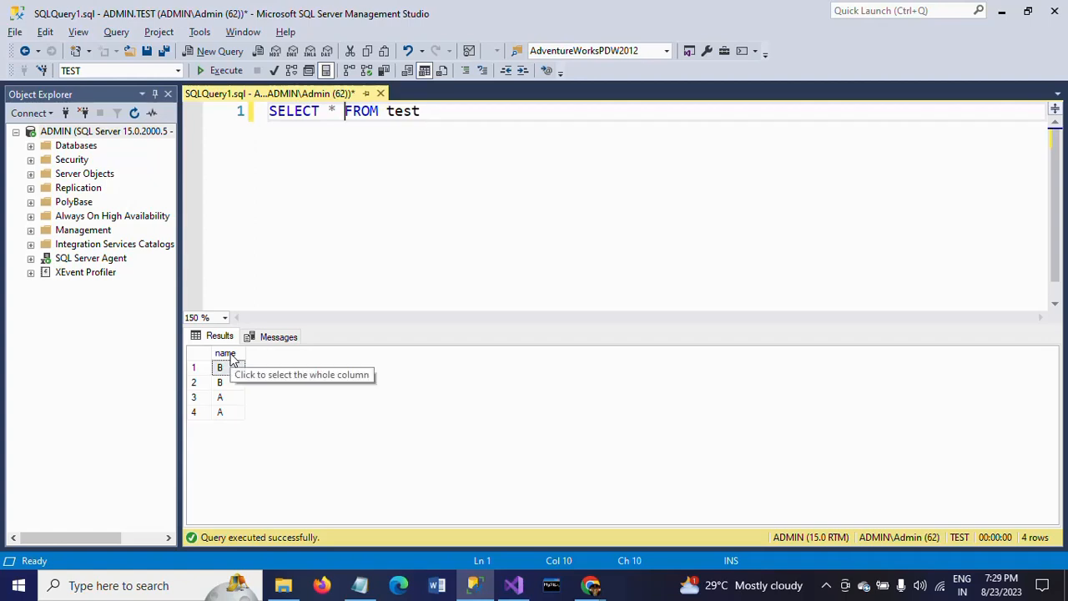
Point out the B, B, A, A name values in the results and add blank lines under the swap question
{"action": "left_click", "coordinate": [220, 380]}
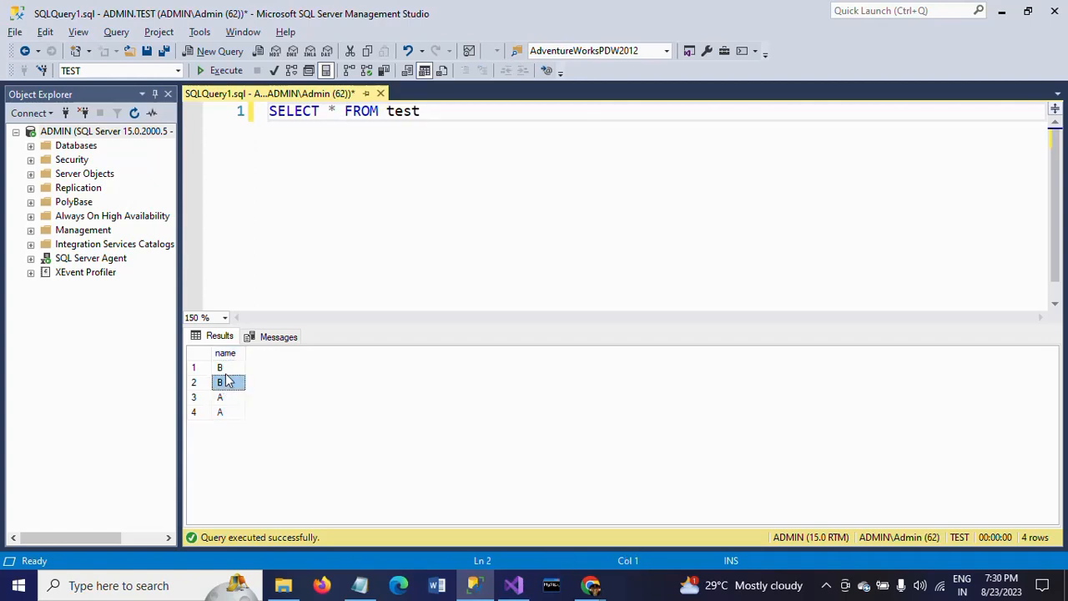
{"action": "left_click", "coordinate": [220, 367]}
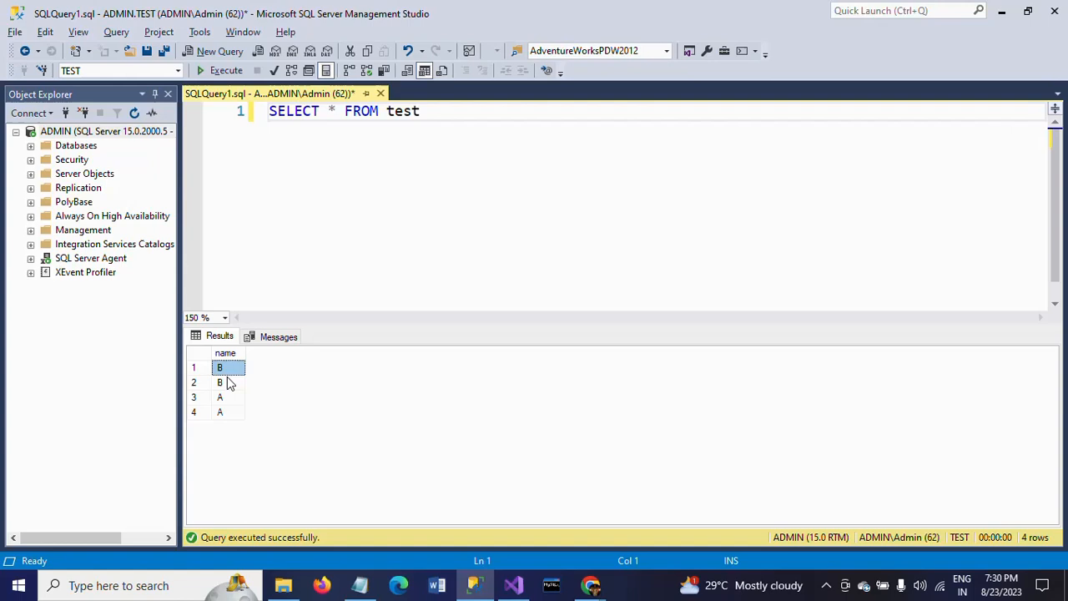
{"action": "left_click", "coordinate": [220, 382]}
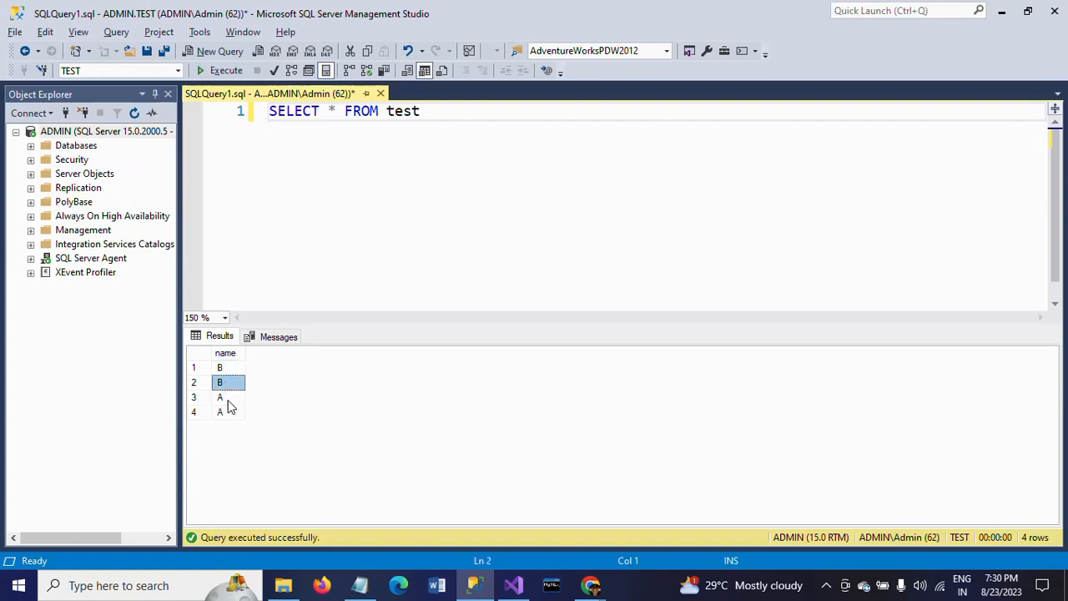
{"action": "left_click", "coordinate": [220, 397]}
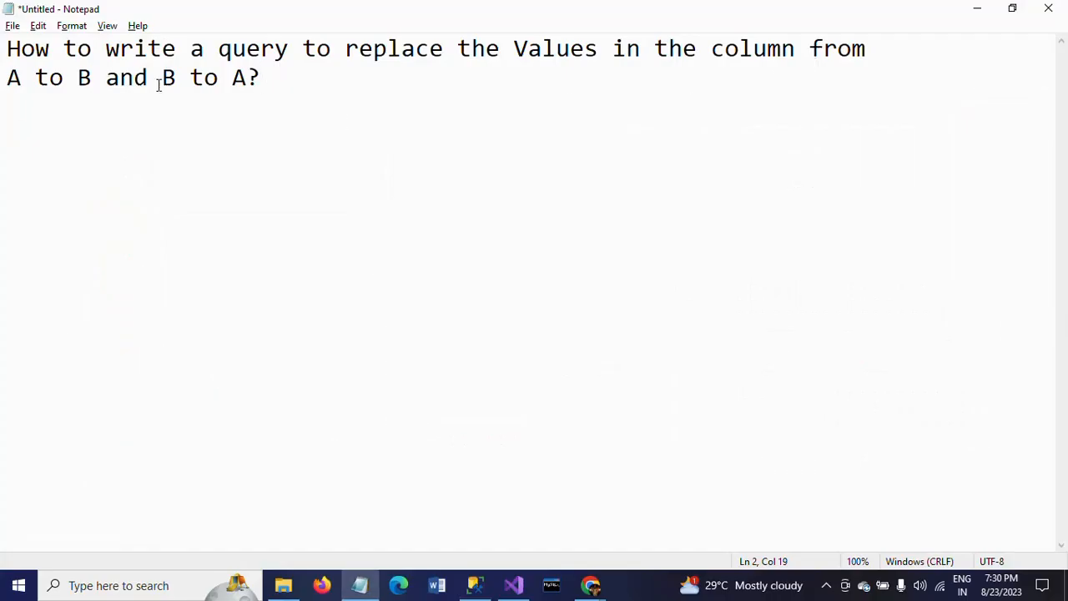
{"action": "mouse_move", "coordinate": [561, 175]}
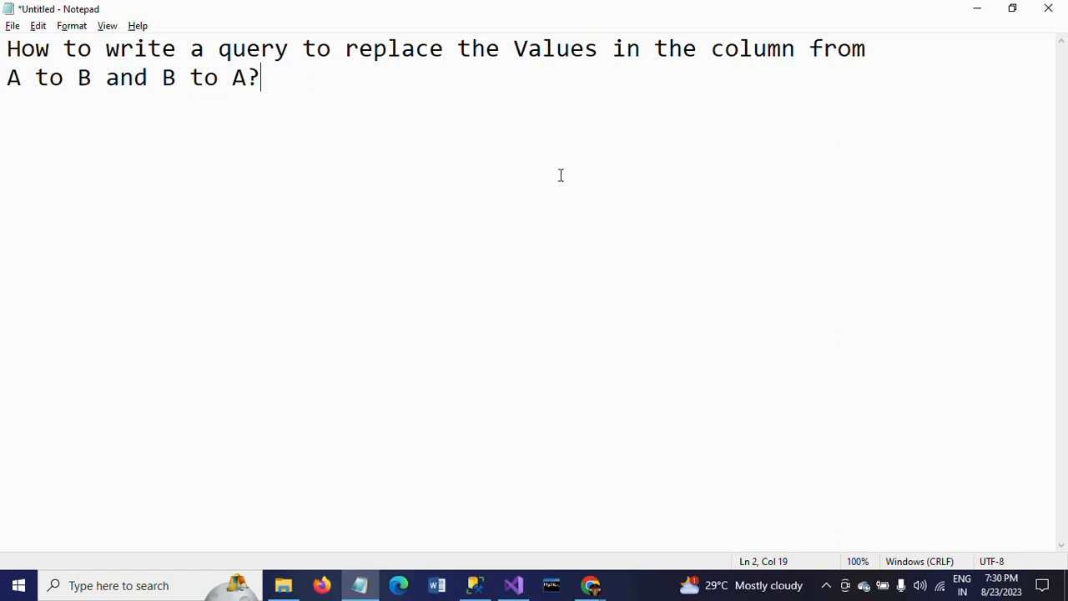
{"action": "key", "text": "Enter"}
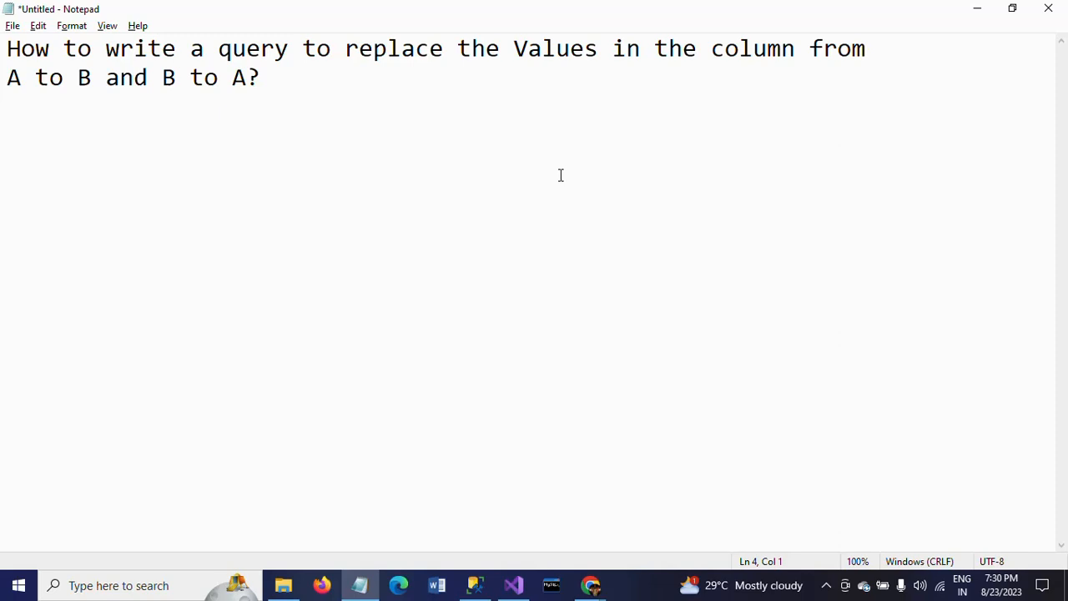
Below the SELECT, start the statement UPDATE test SET name =(
{"action": "left_click", "coordinate": [474, 584]}
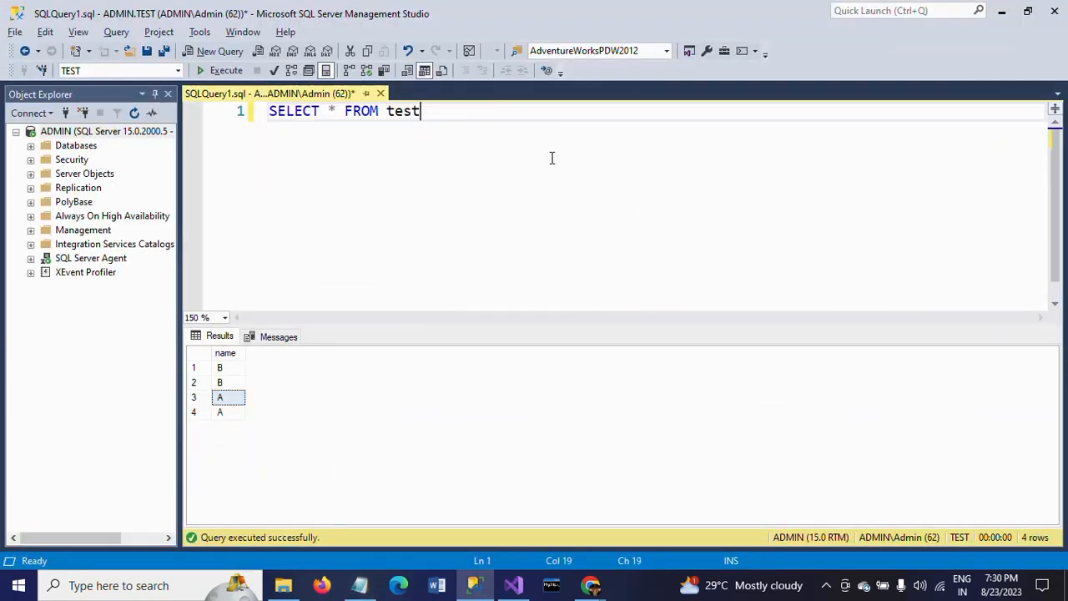
{"action": "key", "text": "Enter"}
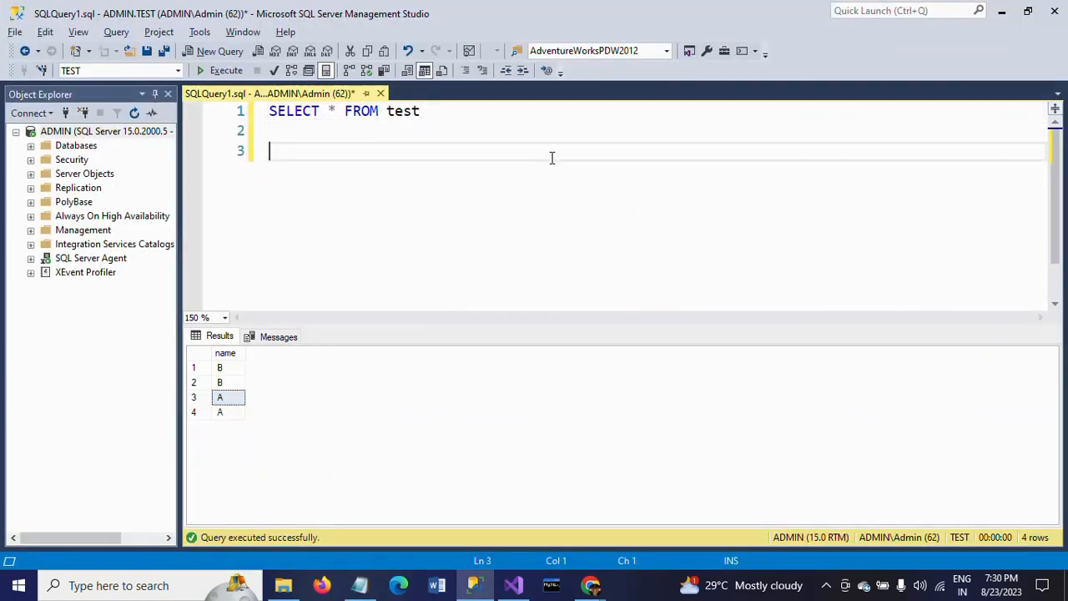
{"action": "type", "text": "UPDATE"}
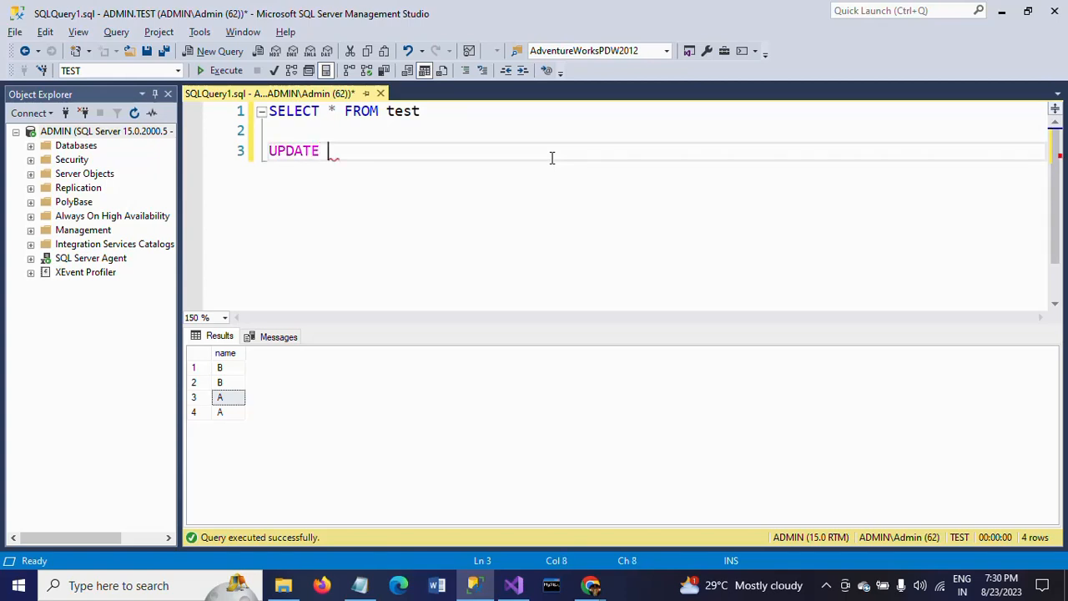
{"action": "type", "text": "test"}
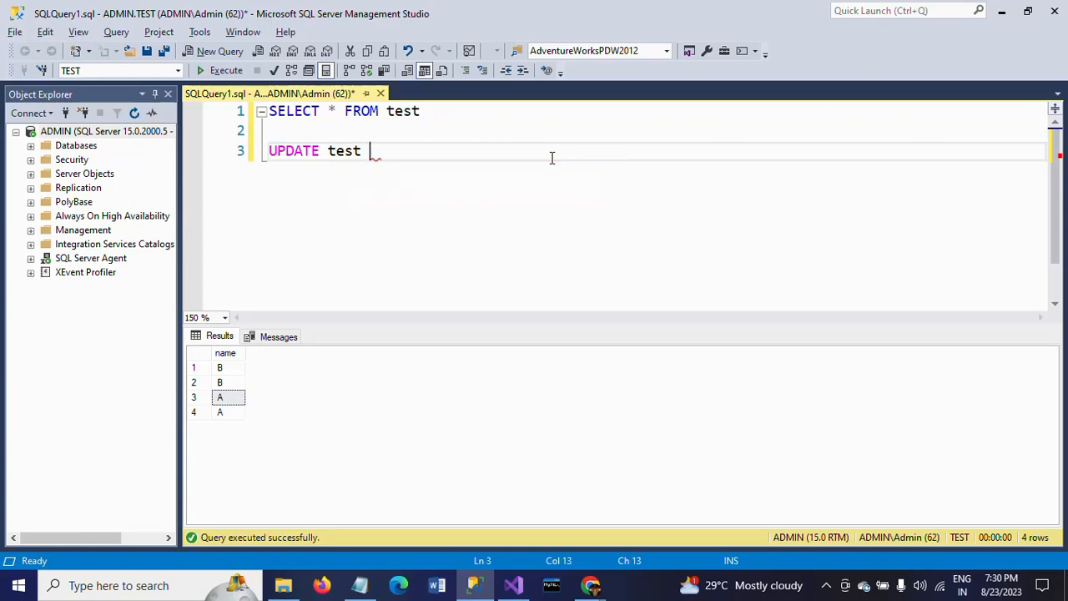
{"action": "type", "text": "SET"}
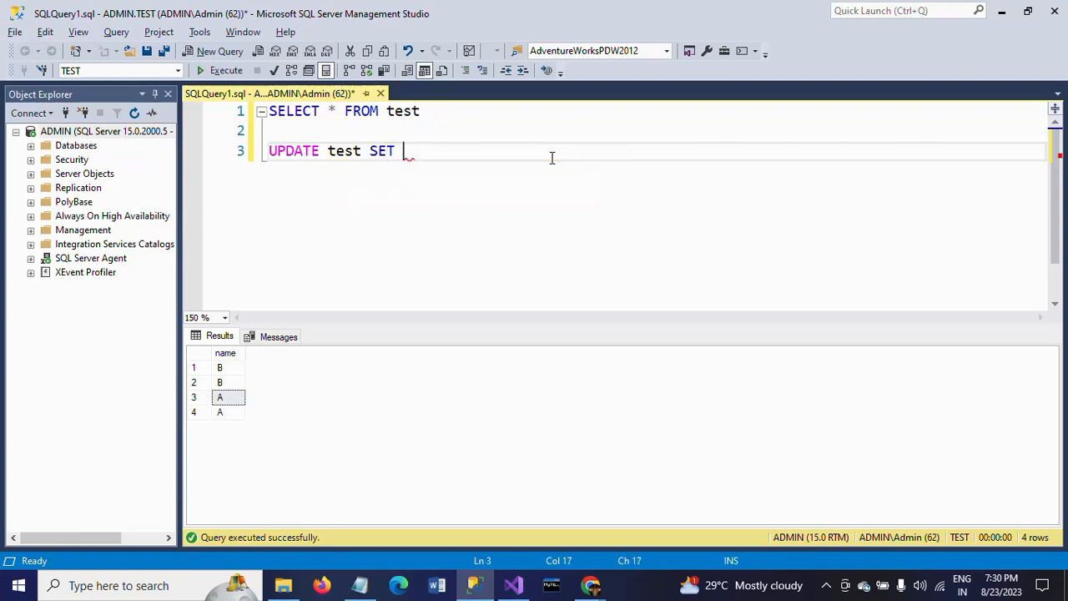
{"action": "type", "text": "name"}
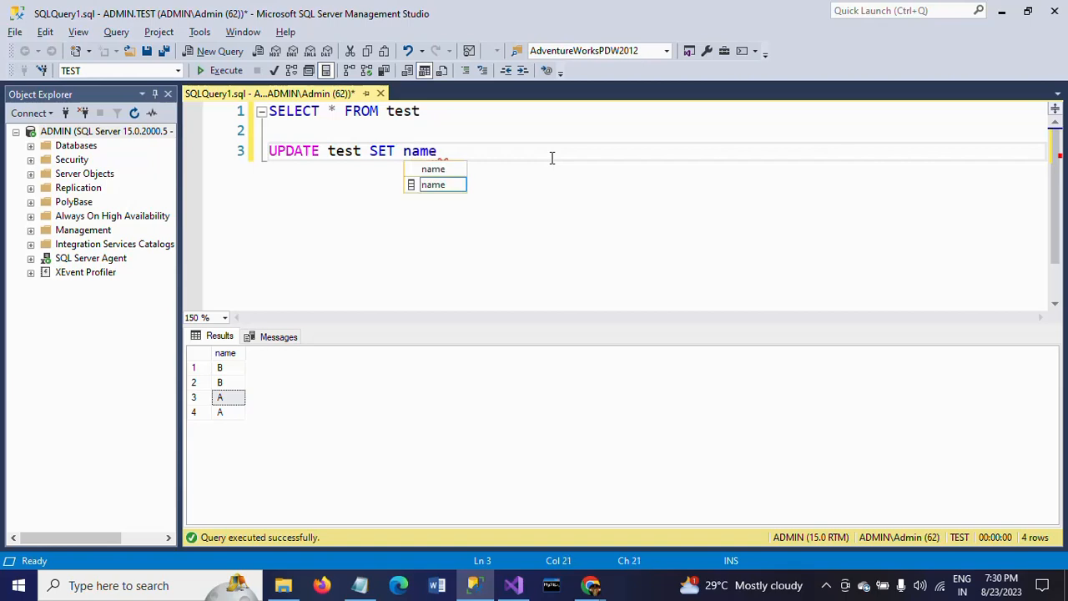
{"action": "type", "text": "="}
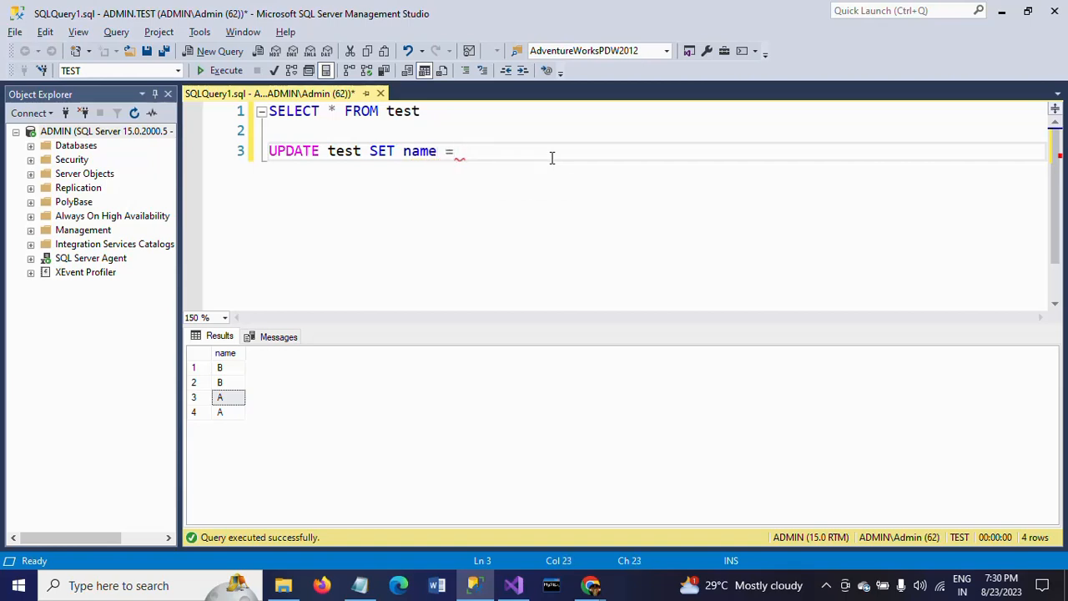
{"action": "type", "text": "("}
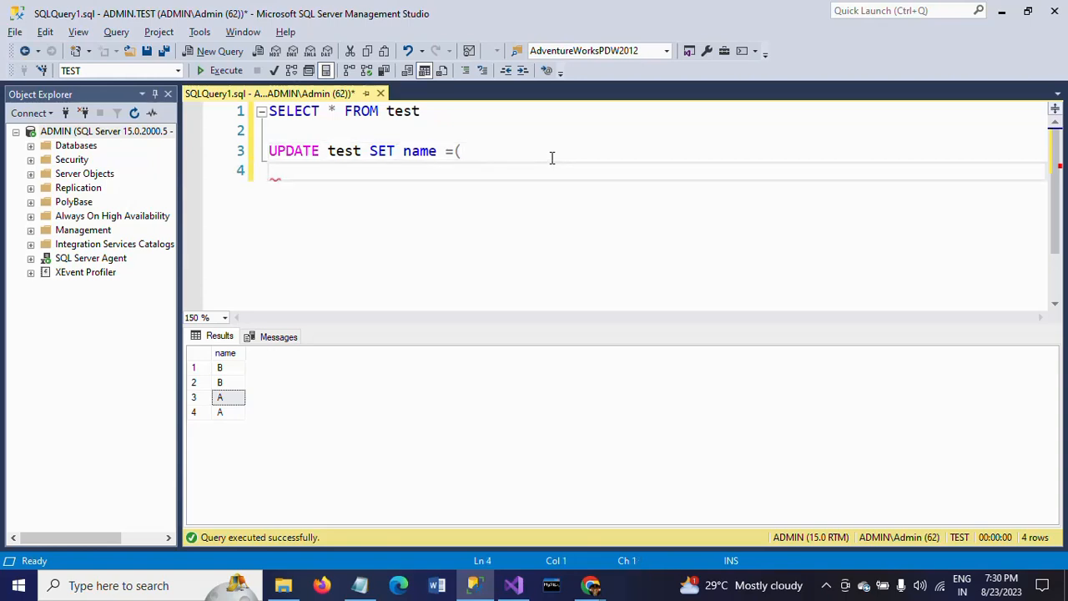
Continue with CASE WHEN name='A' THEN 'B' inside the parenthesis
{"action": "type", "text": "CASE WHEN"}
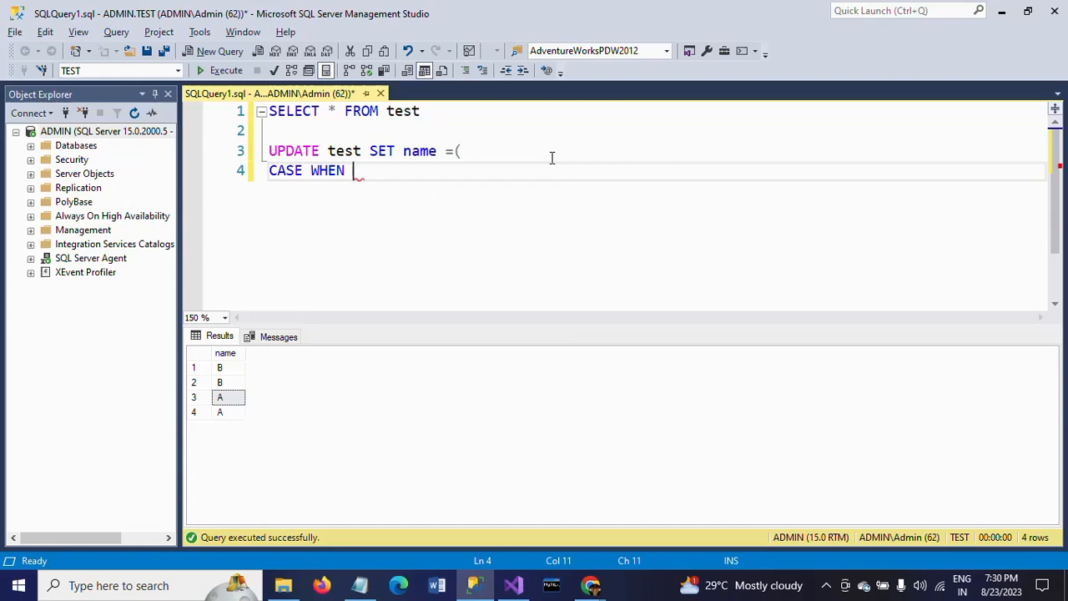
{"action": "type", "text": "name"}
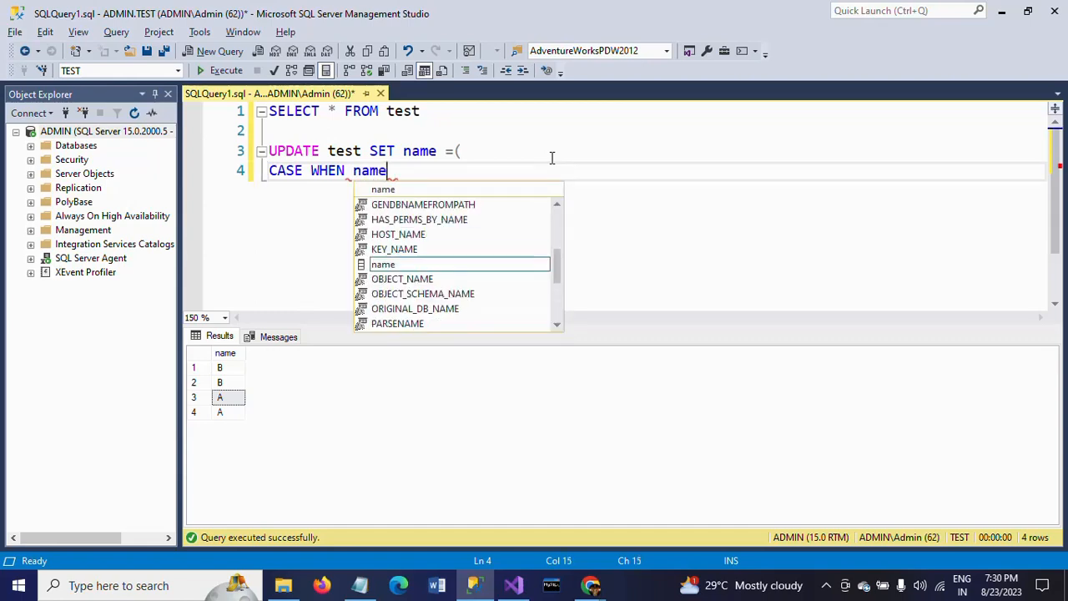
{"action": "type", "text": "='"}
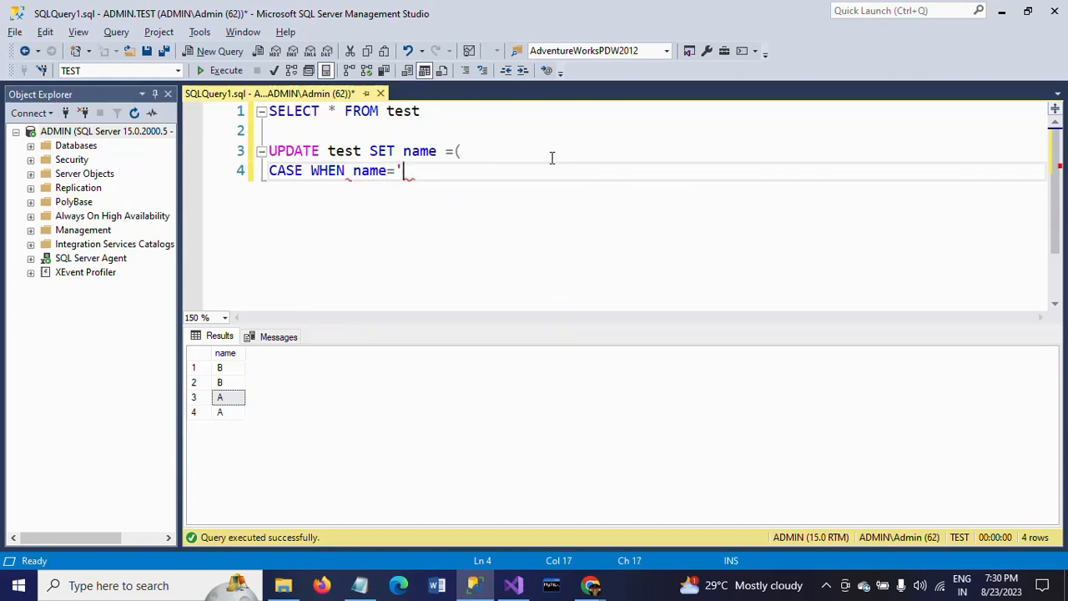
{"action": "type", "text": "A' THE"}
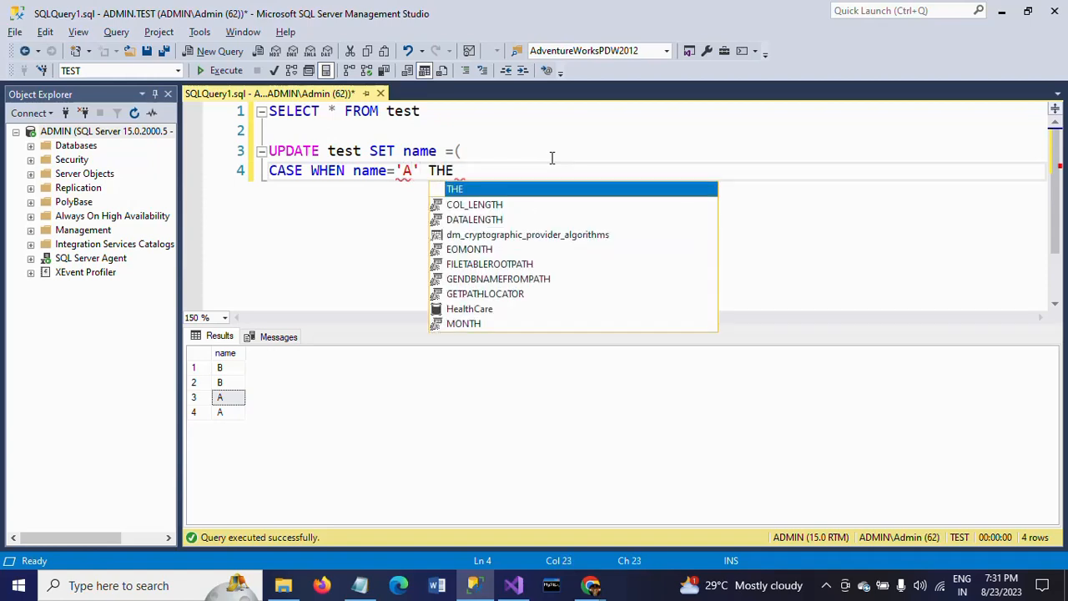
{"action": "type", "text": "N '"}
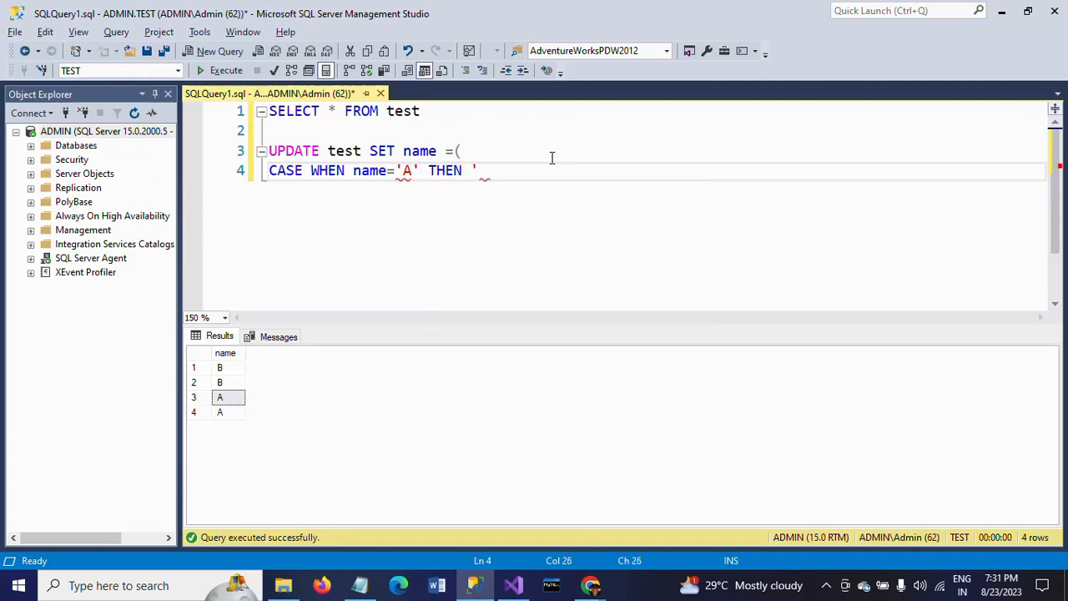
{"action": "type", "text": "B'"}
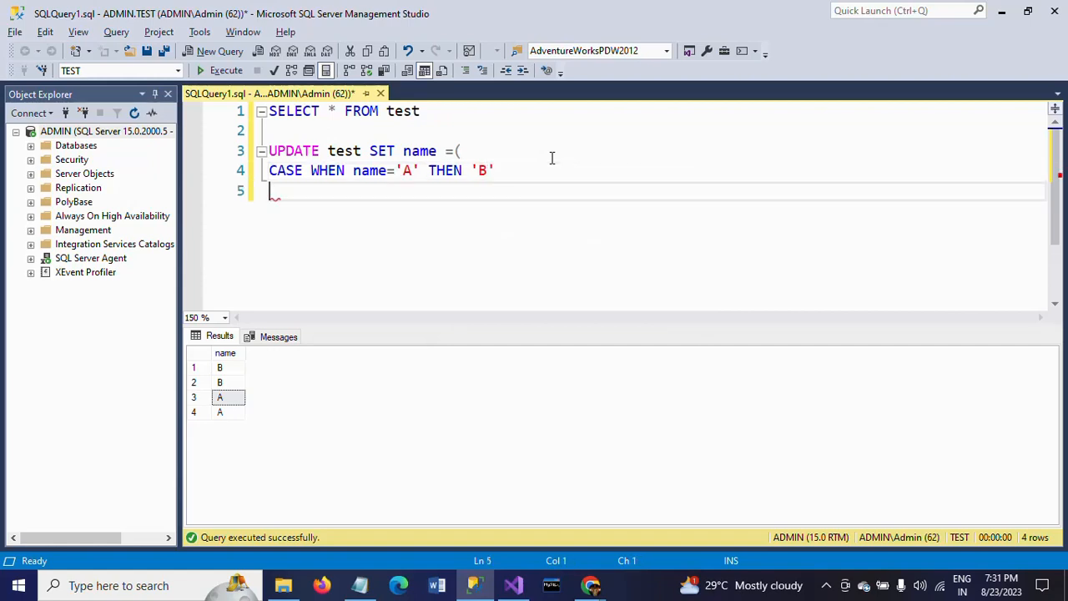
Add the second branch WHEN name='B' THEN 'A'
{"action": "type", "text": "C"}
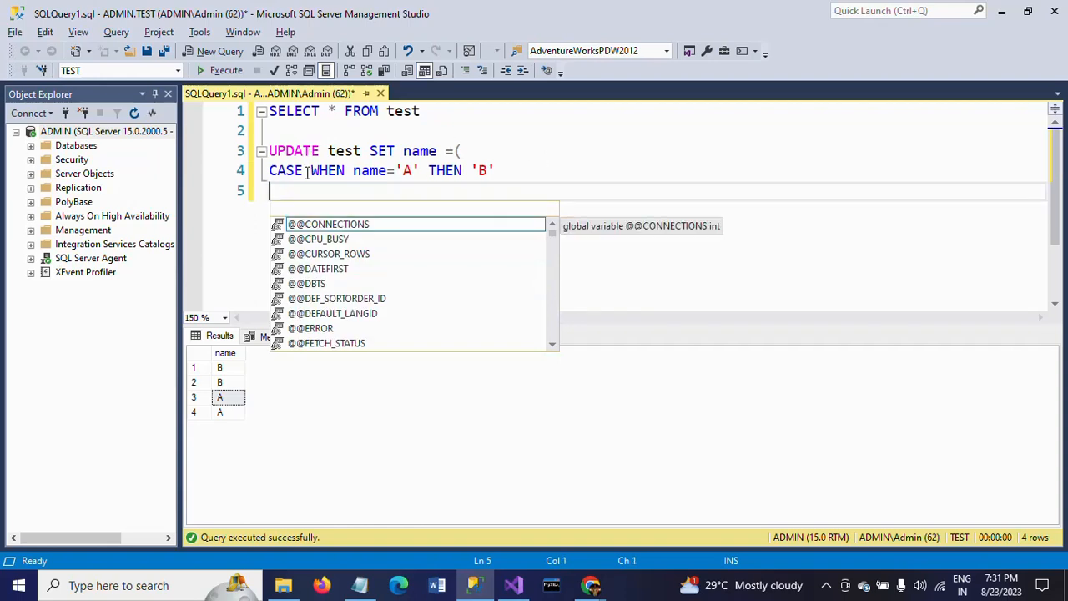
{"action": "key", "text": "Escape"}
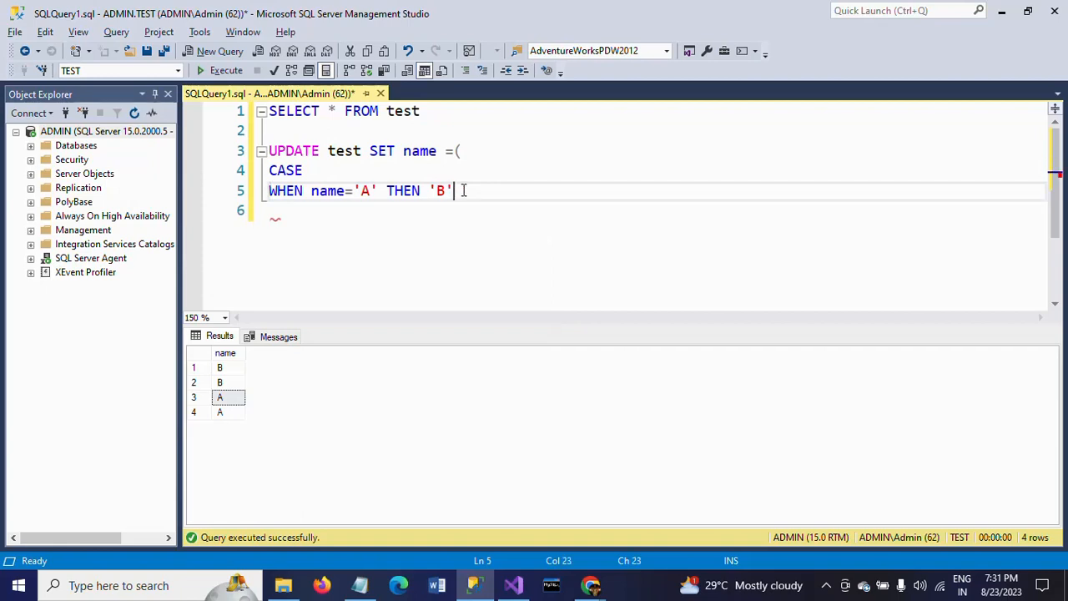
{"action": "type", "text": "WHEN name"}
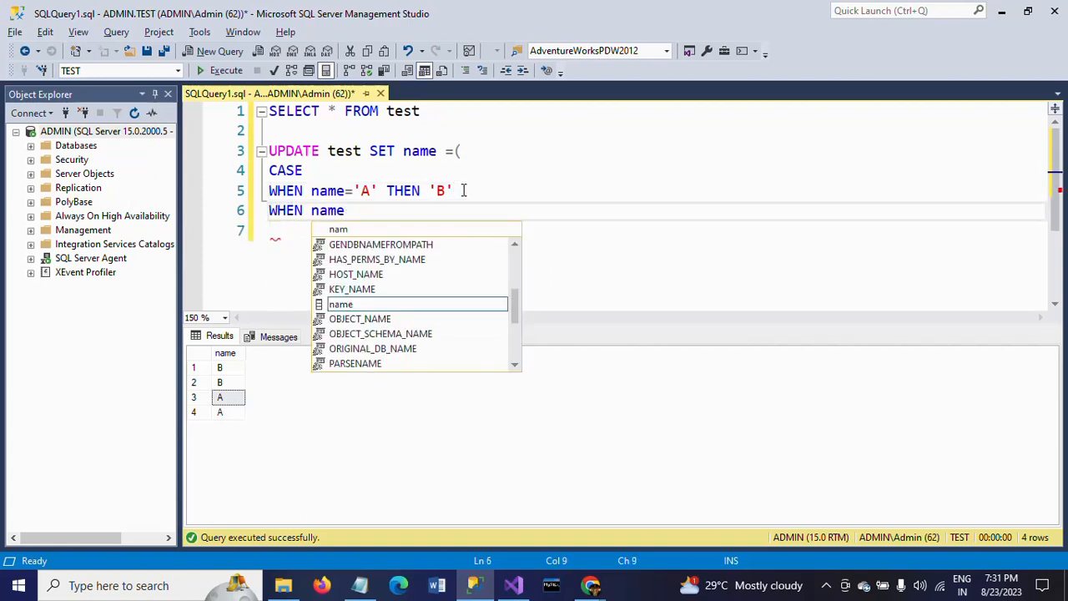
{"action": "type", "text": "="}
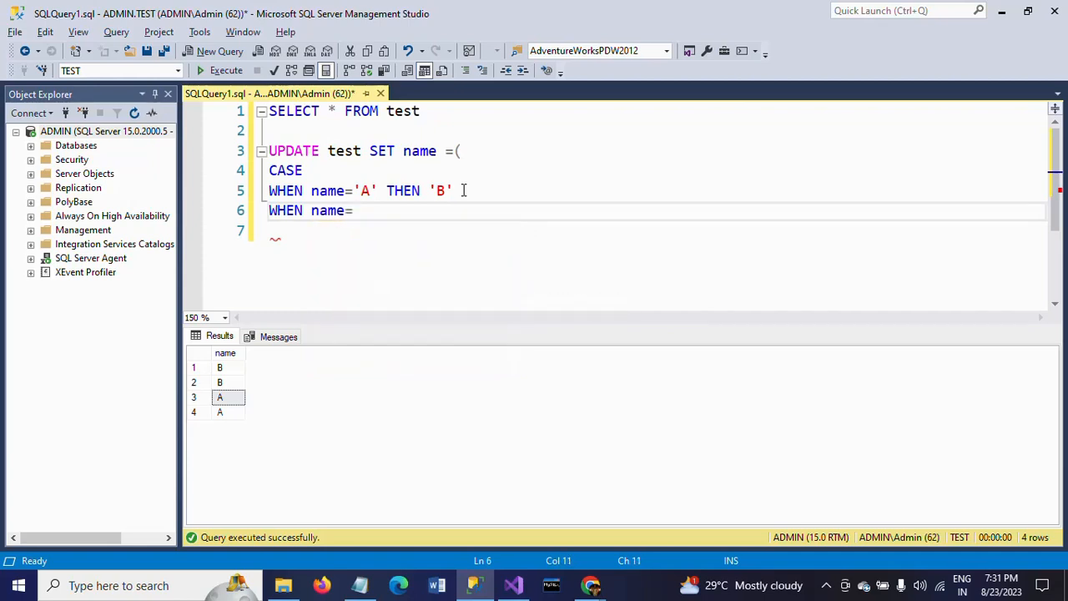
{"action": "type", "text": "'B"}
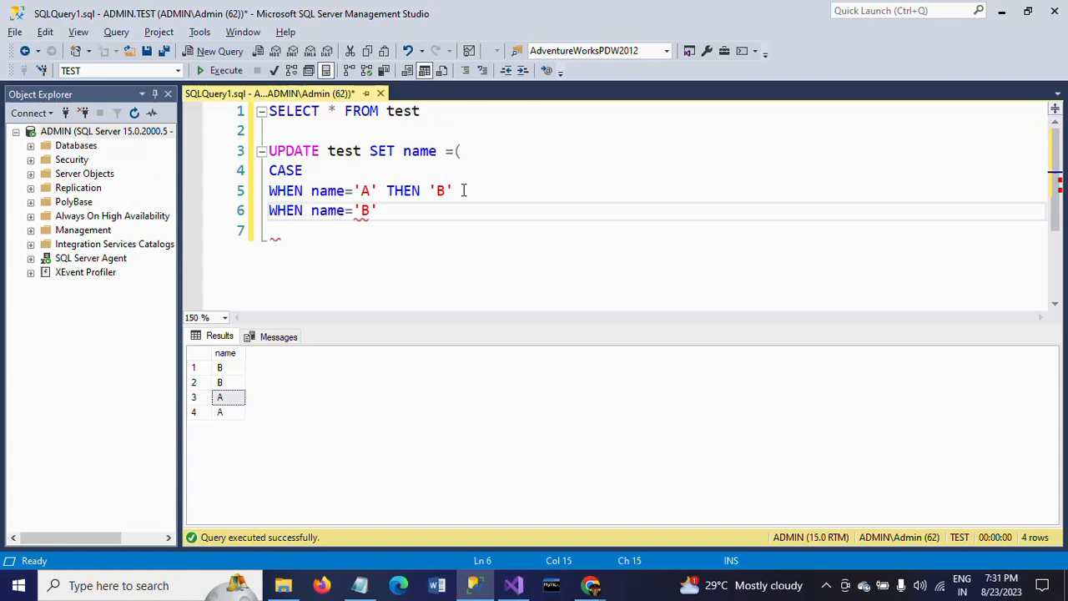
{"action": "type", "text": "THEN"}
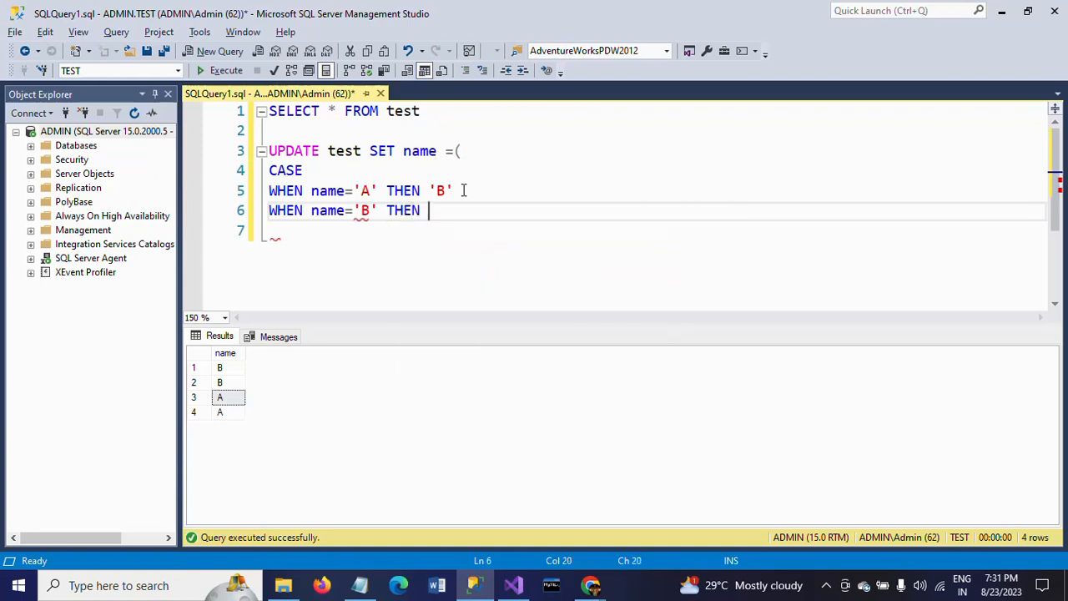
{"action": "type", "text": "'A'"}
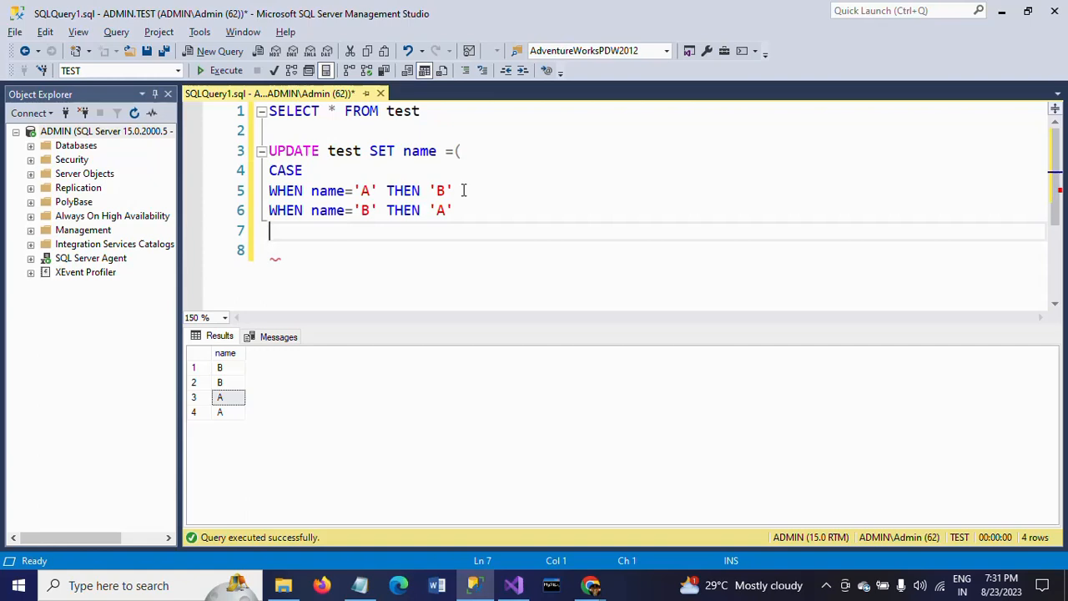
Close the CASE expression with END)
{"action": "type", "text": "E"}
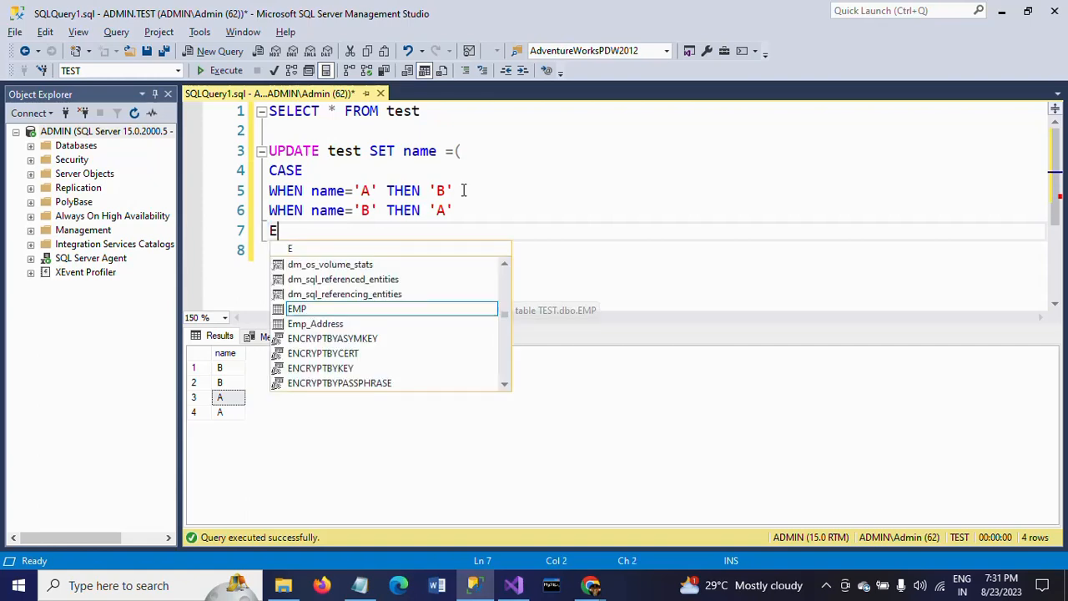
{"action": "type", "text": "ND"}
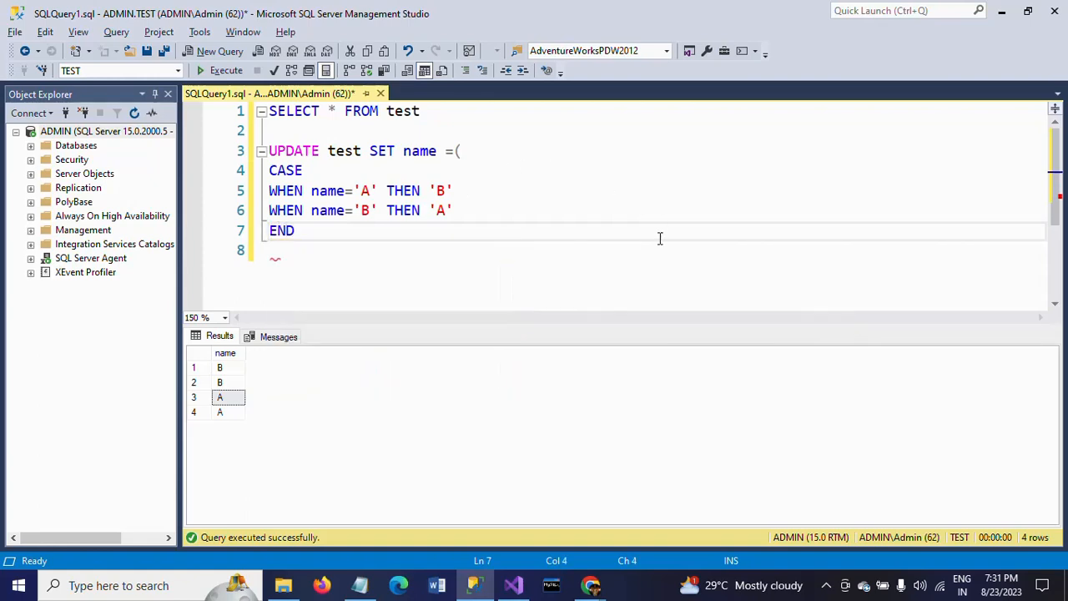
{"action": "type", "text": ")"}
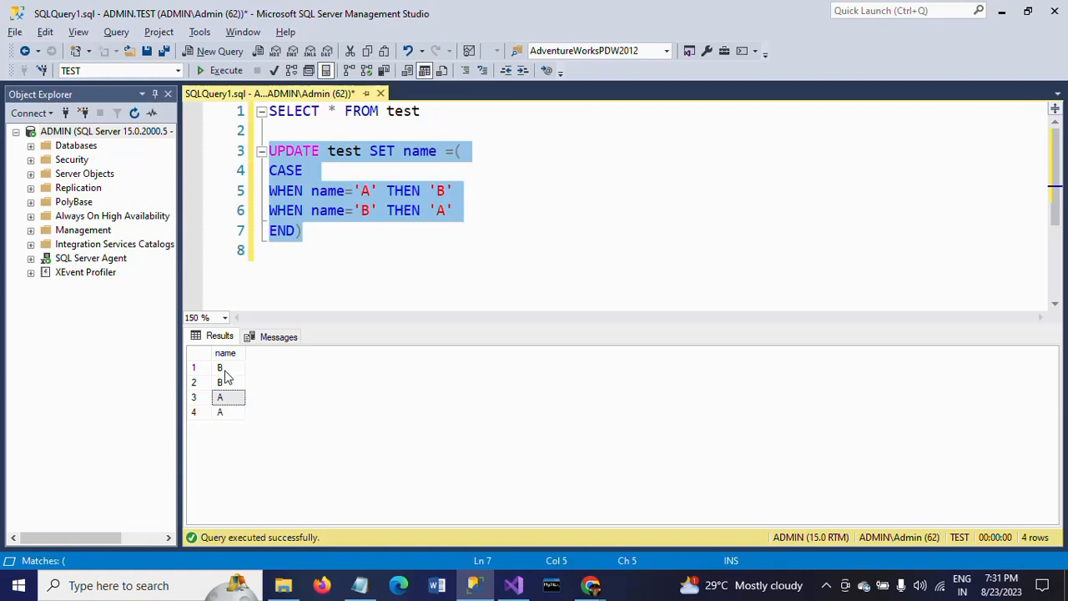
{"action": "mouse_move", "coordinate": [234, 412]}
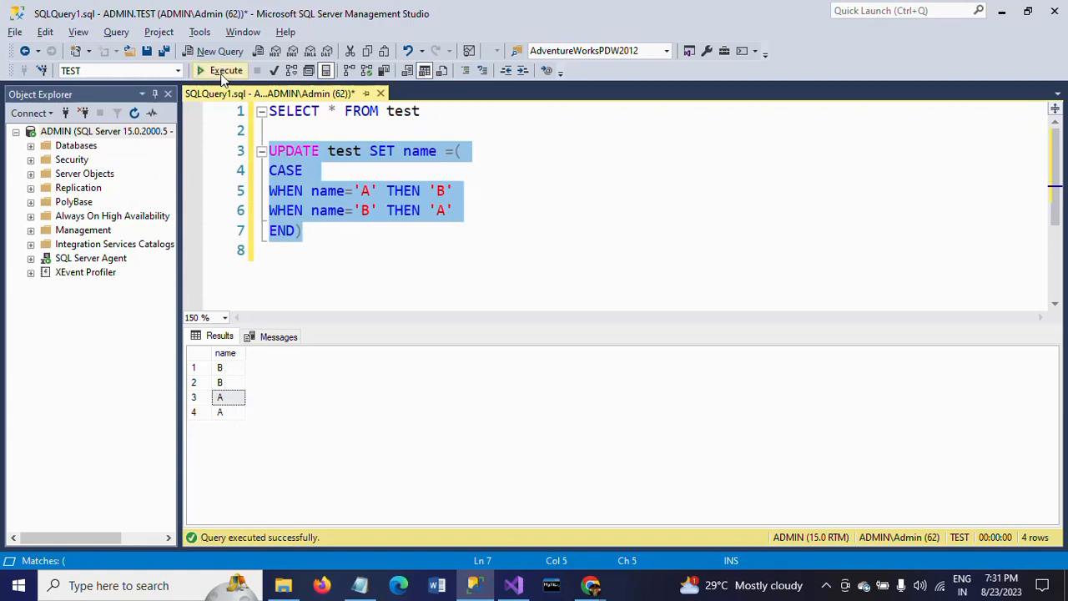
Execute the swapping UPDATE, then re-run SELECT * FROM test showing A, A, B, B
{"action": "left_click", "coordinate": [221, 70]}
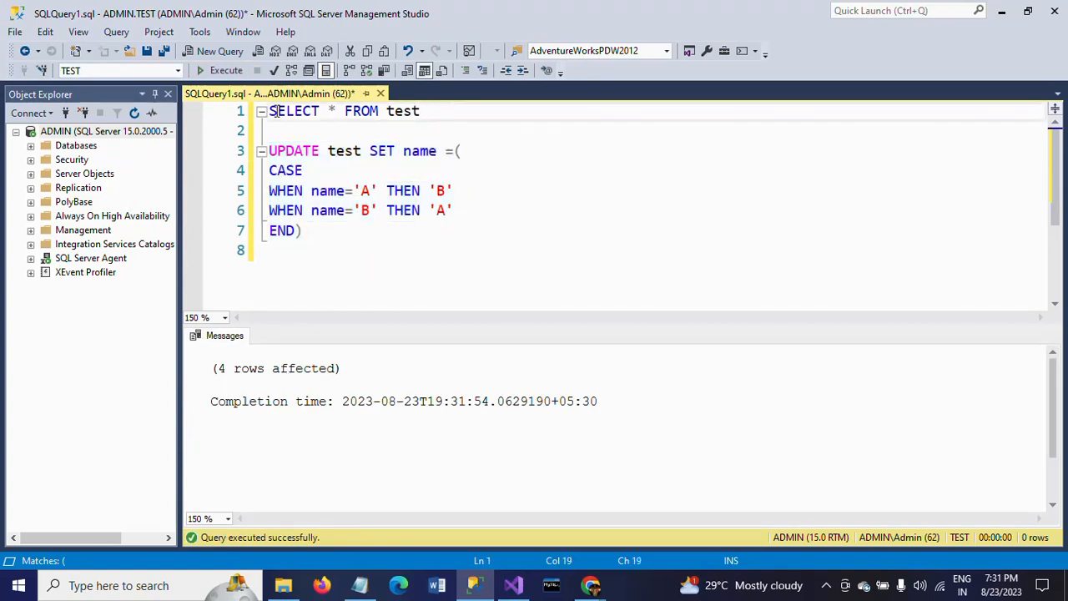
{"action": "left_click", "coordinate": [226, 70]}
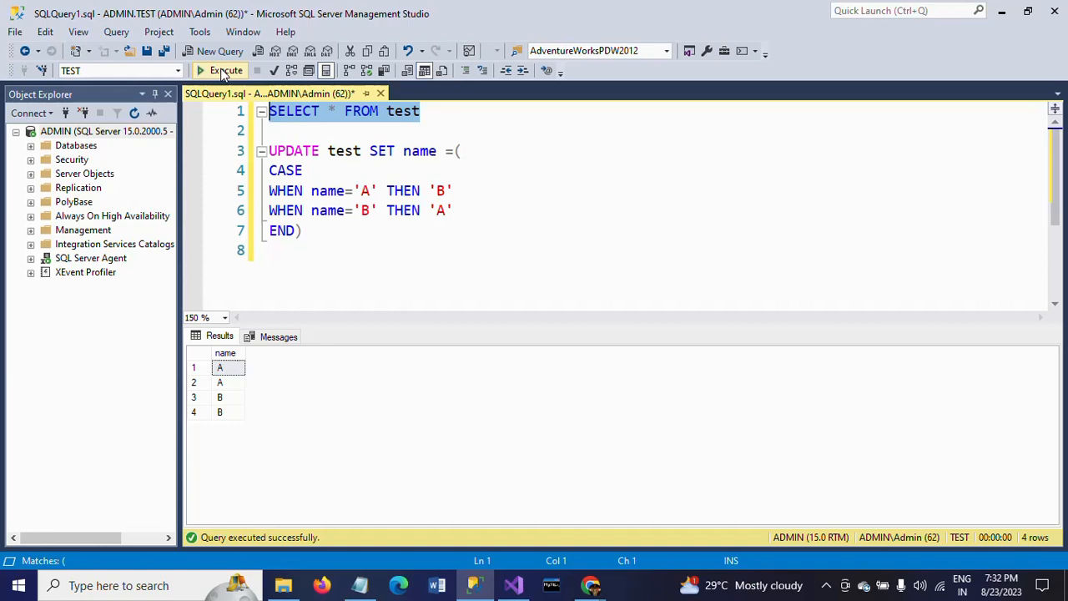
{"action": "left_click", "coordinate": [454, 210]}
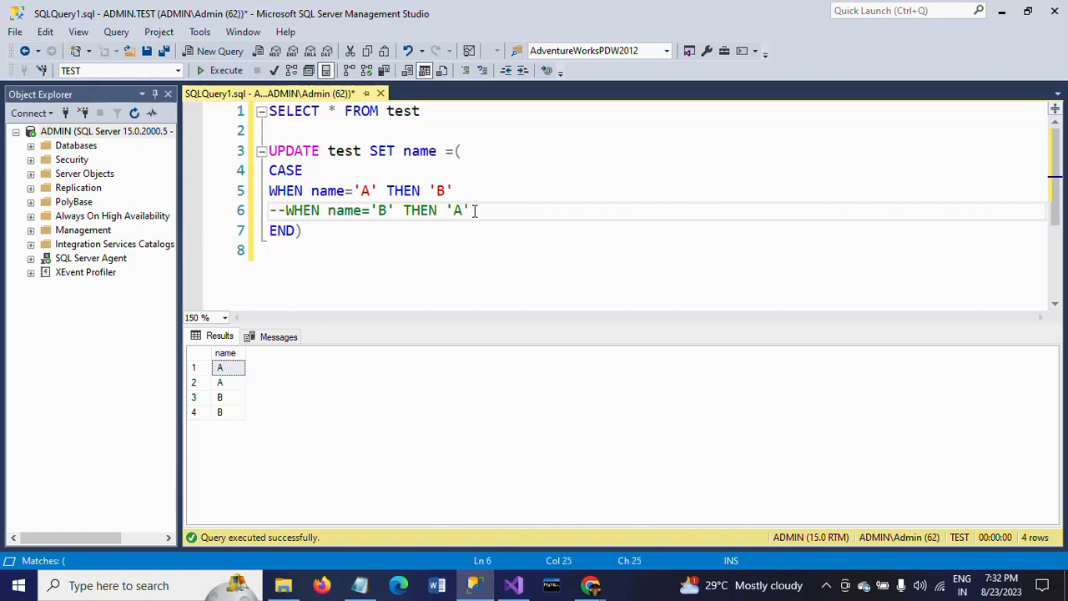
Add an ELSE 'A' branch before END in place of the commented B-to-A line
{"action": "type", "text": "ELSE"}
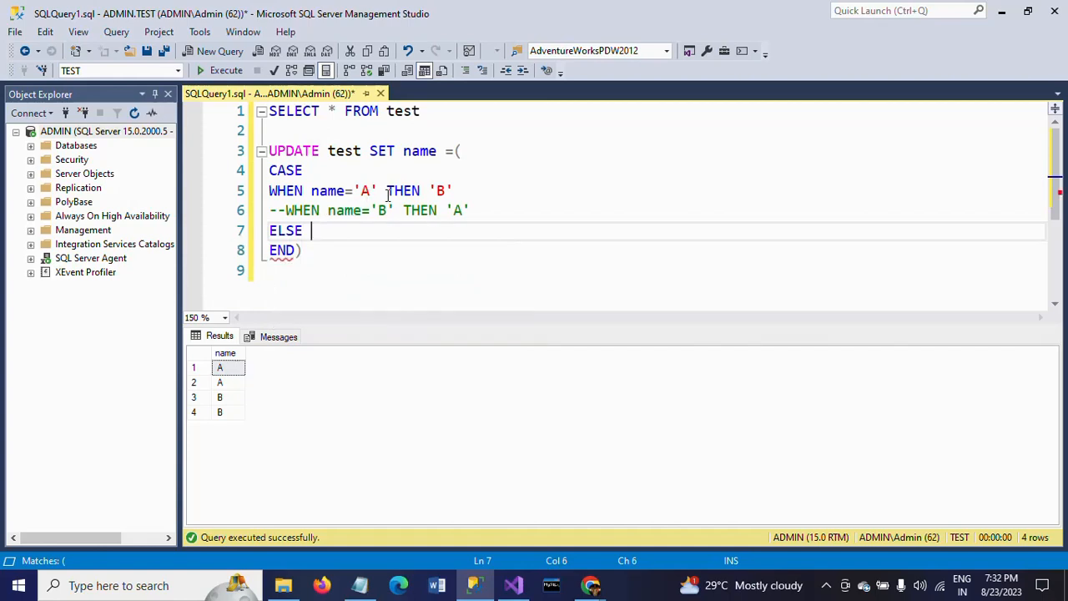
{"action": "mouse_move", "coordinate": [500, 219]}
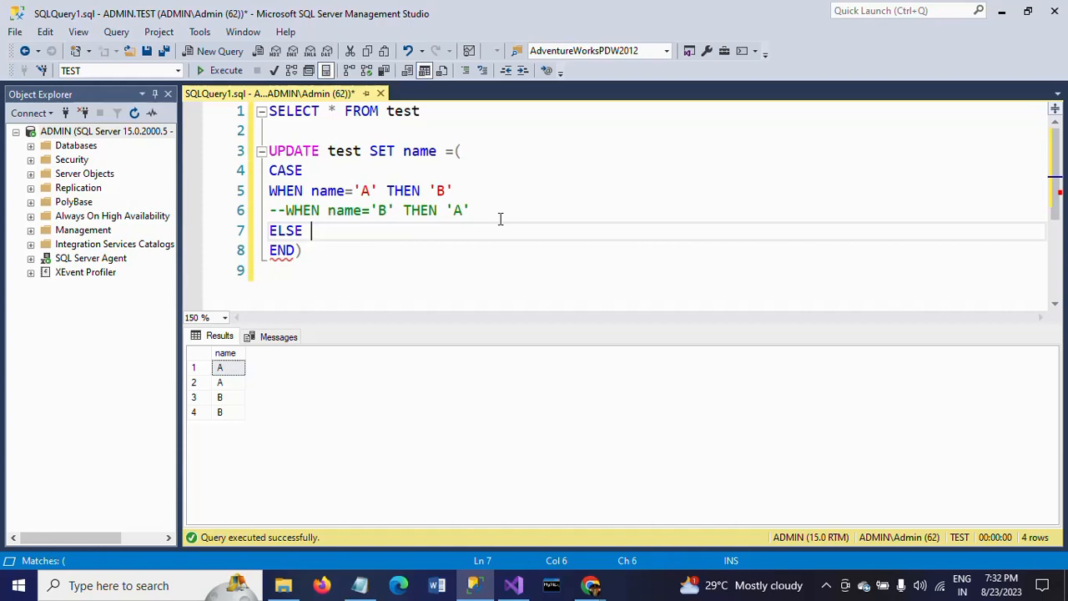
{"action": "type", "text": "'"}
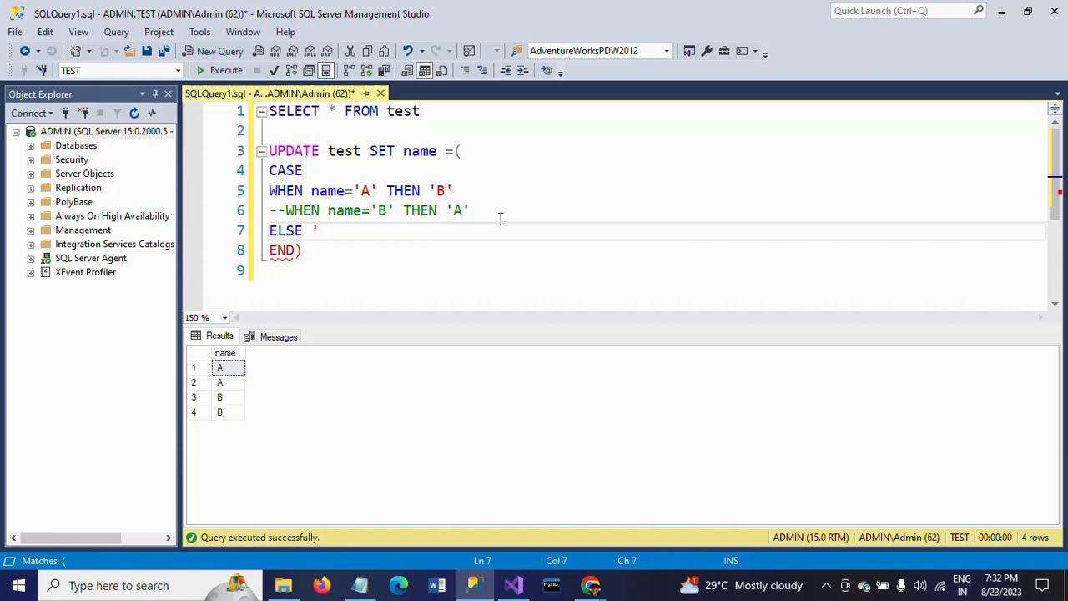
{"action": "type", "text": "A"}
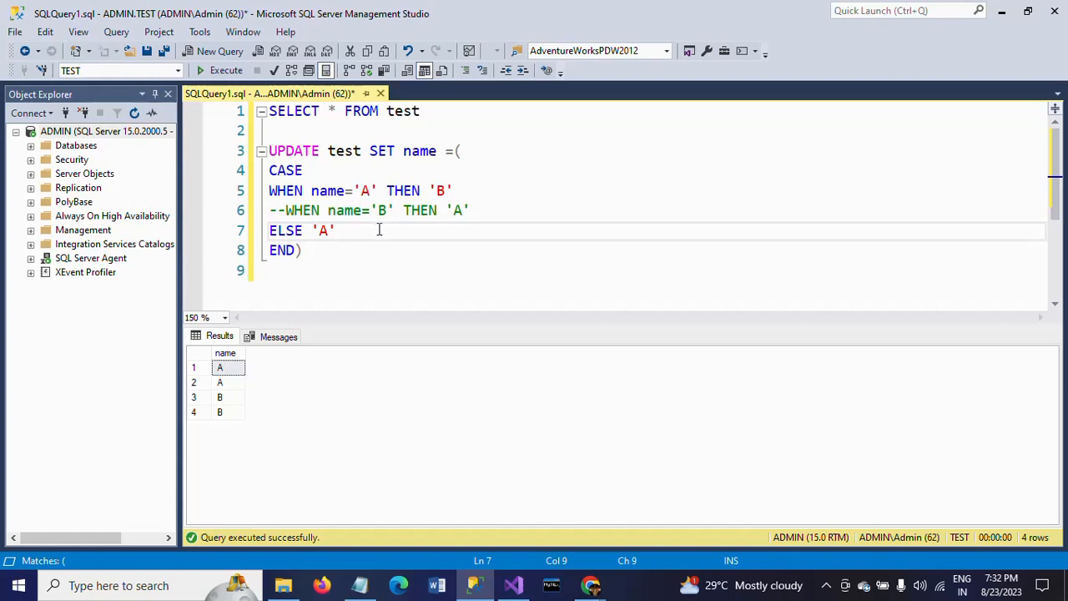
{"action": "mouse_move", "coordinate": [348, 242]}
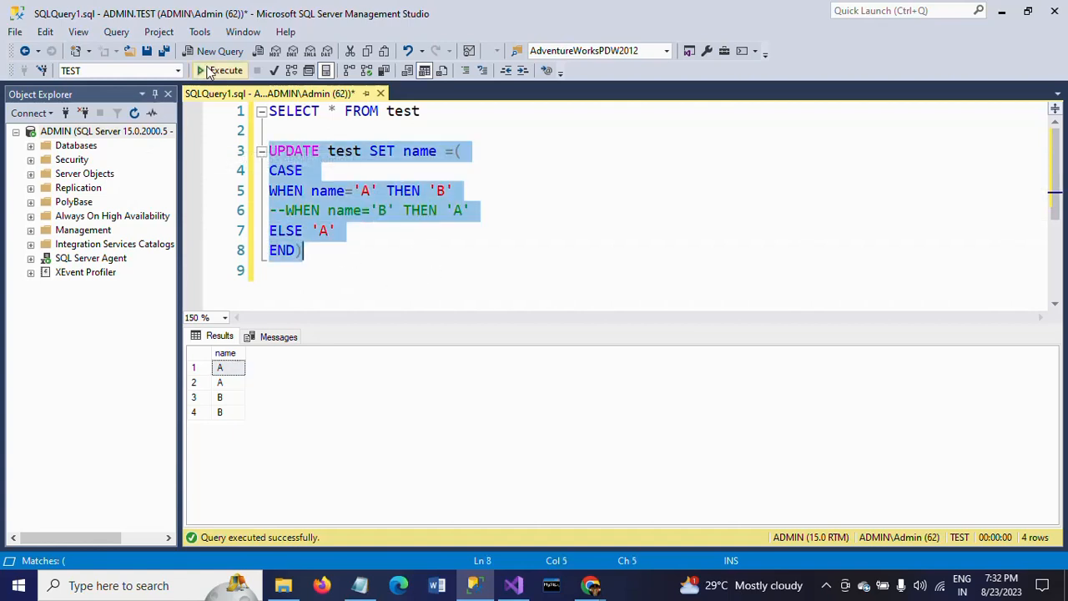
Execute the ELSE version of the UPDATE and re-run the SELECT, verifying B, B, A, A
{"action": "left_click", "coordinate": [220, 70]}
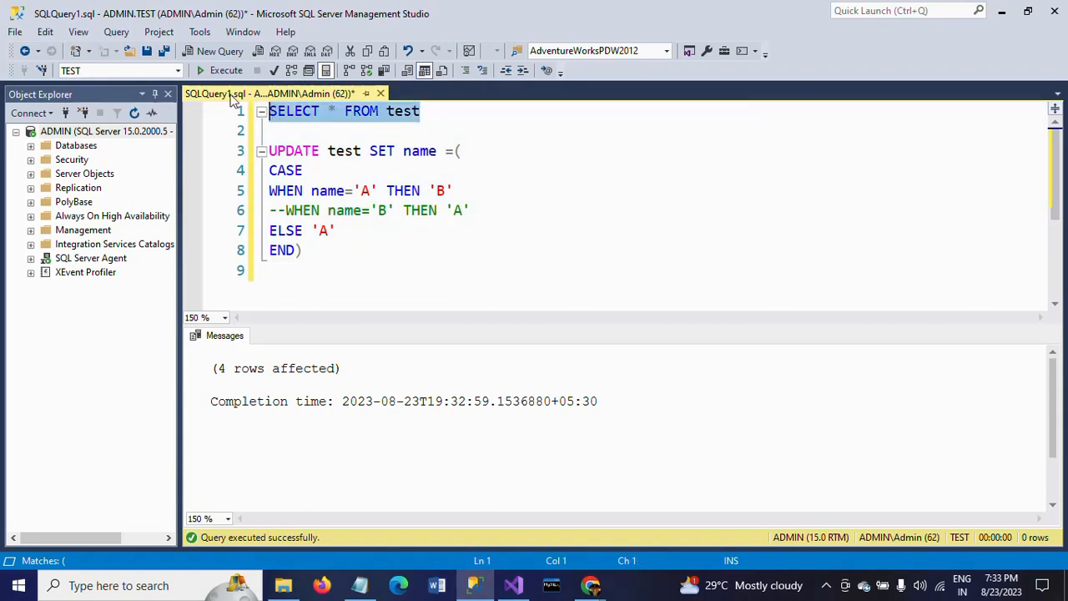
{"action": "left_click", "coordinate": [227, 70]}
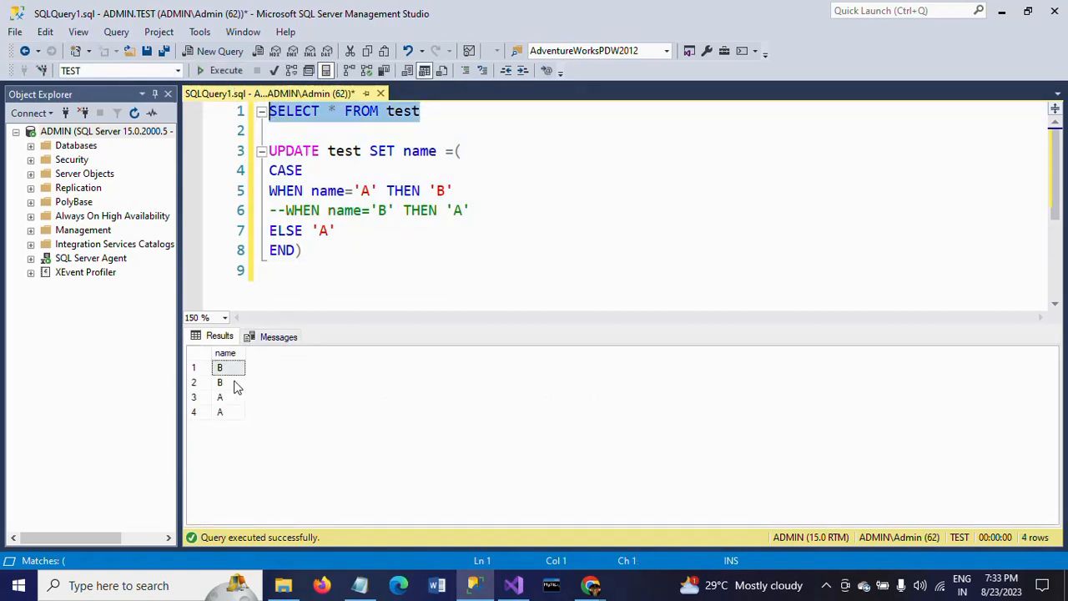
{"action": "left_click", "coordinate": [220, 397]}
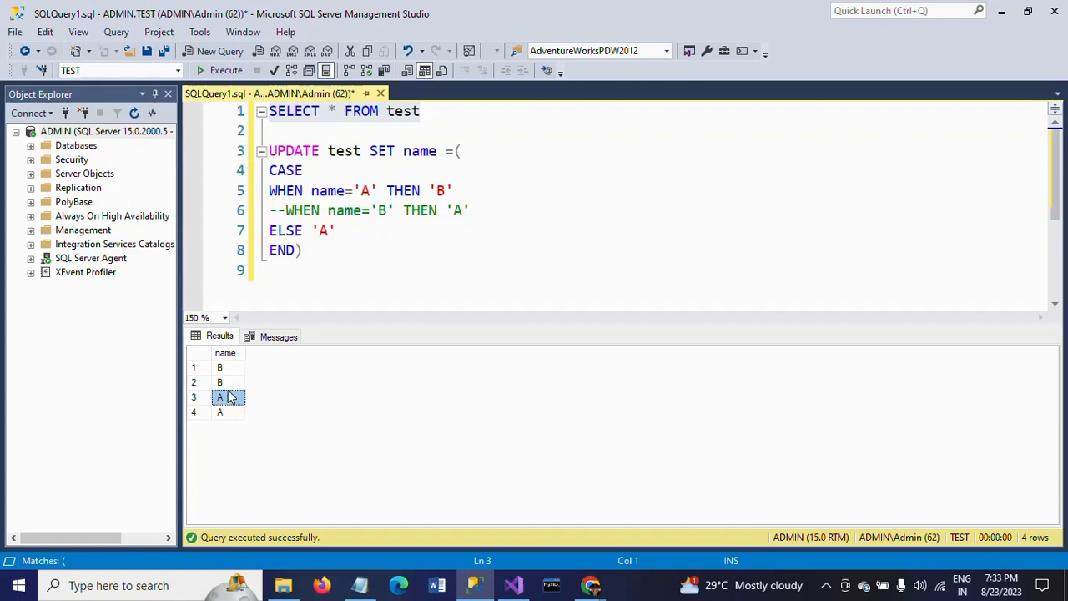
{"action": "left_click", "coordinate": [303, 250]}
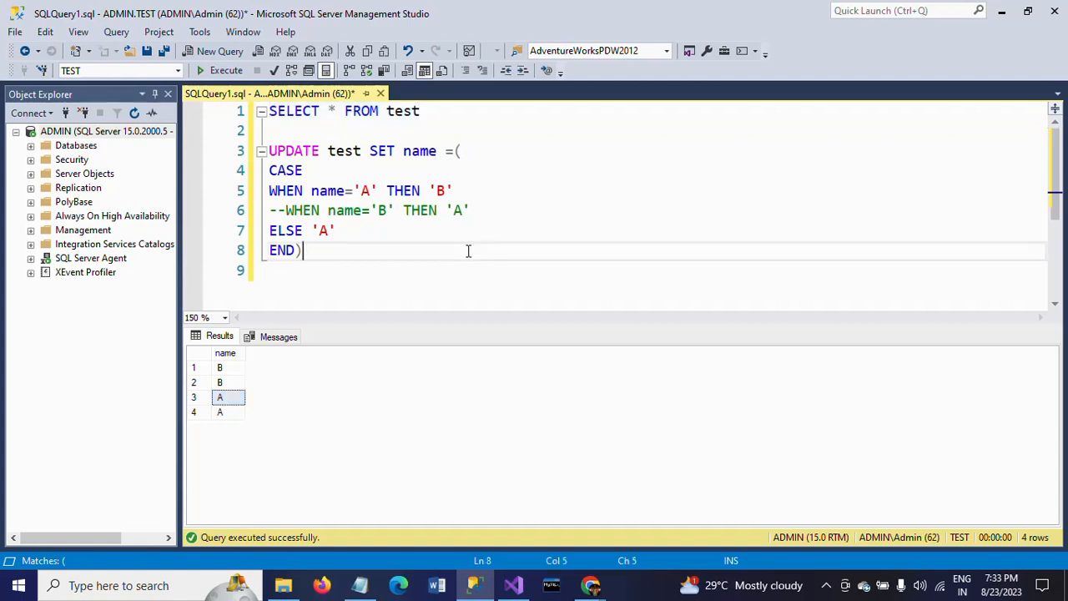